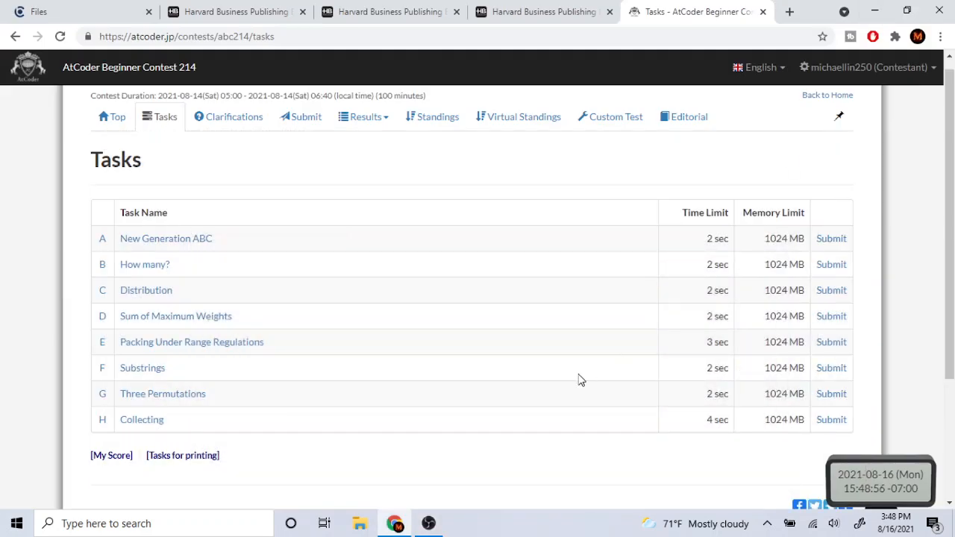
mouse_move(284, 279)
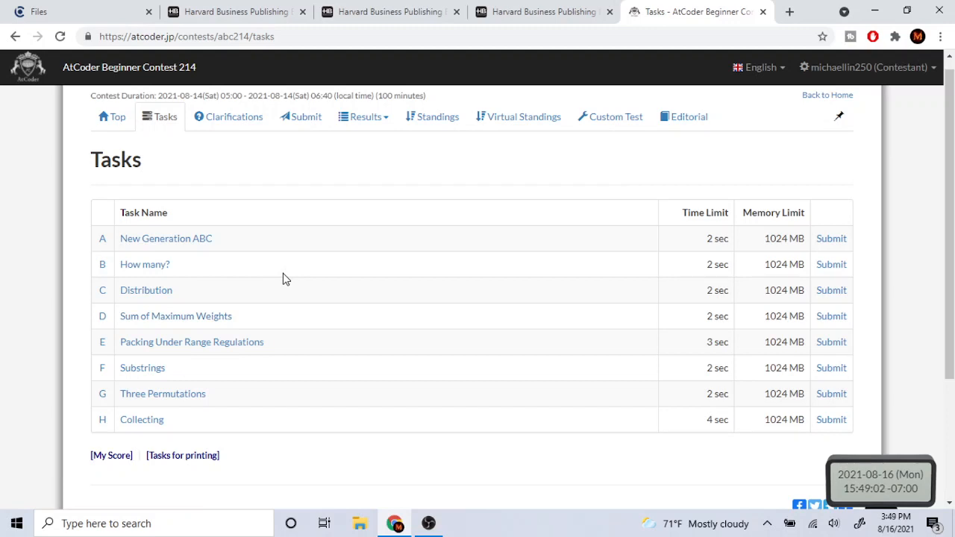
mouse_move(200, 321)
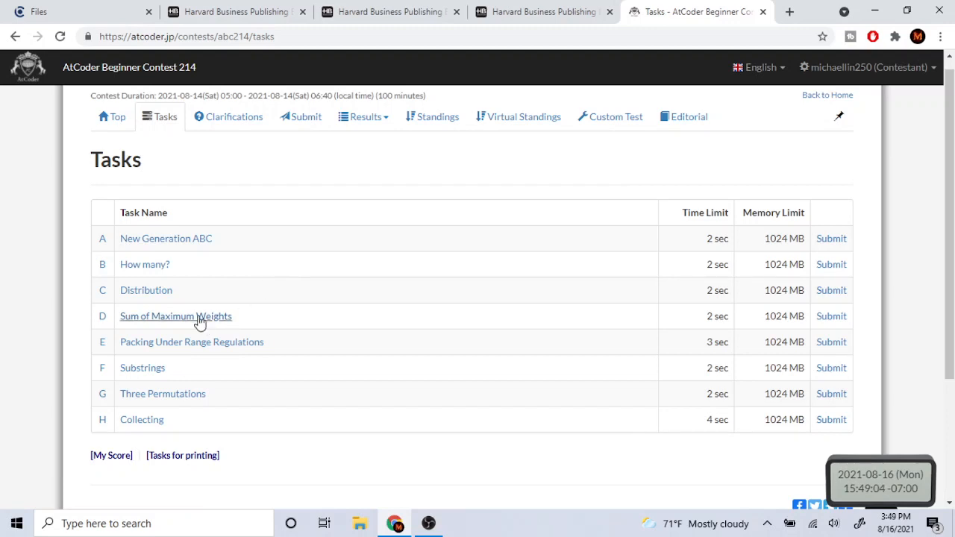
Step: Read problem D, Sum of Maximum Weights: 2-second limit, 1024 MB memory, 400 points, statement and constraints
left_click(176, 316)
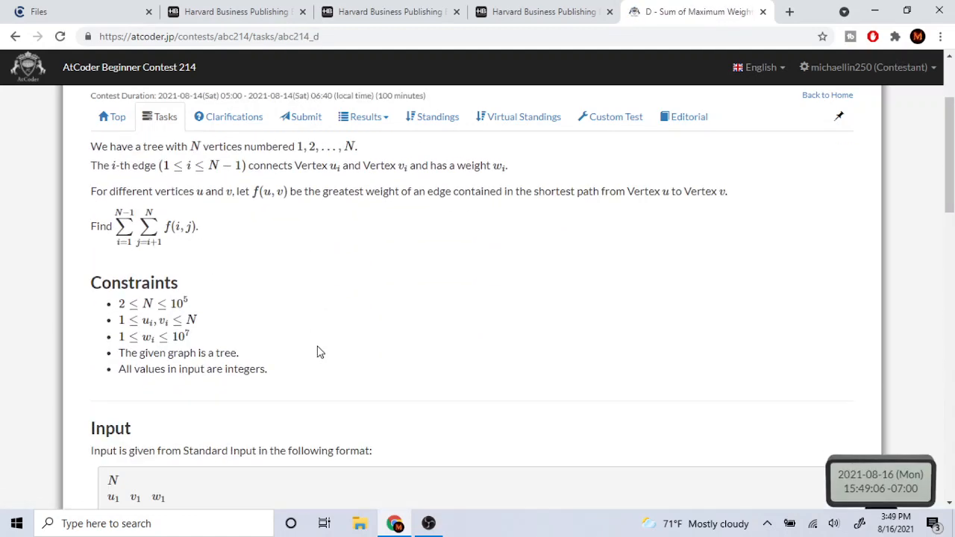
scroll("up", 3)
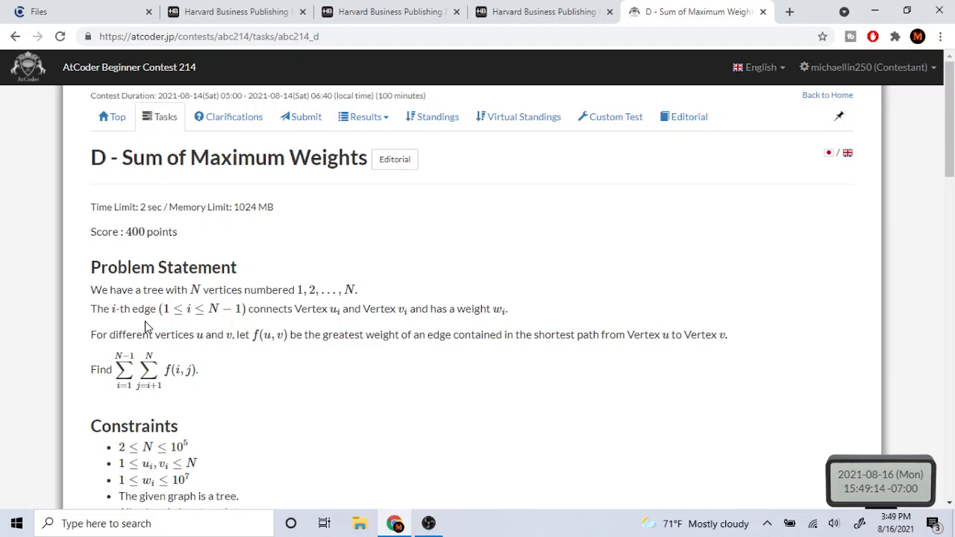
scroll("down", 3)
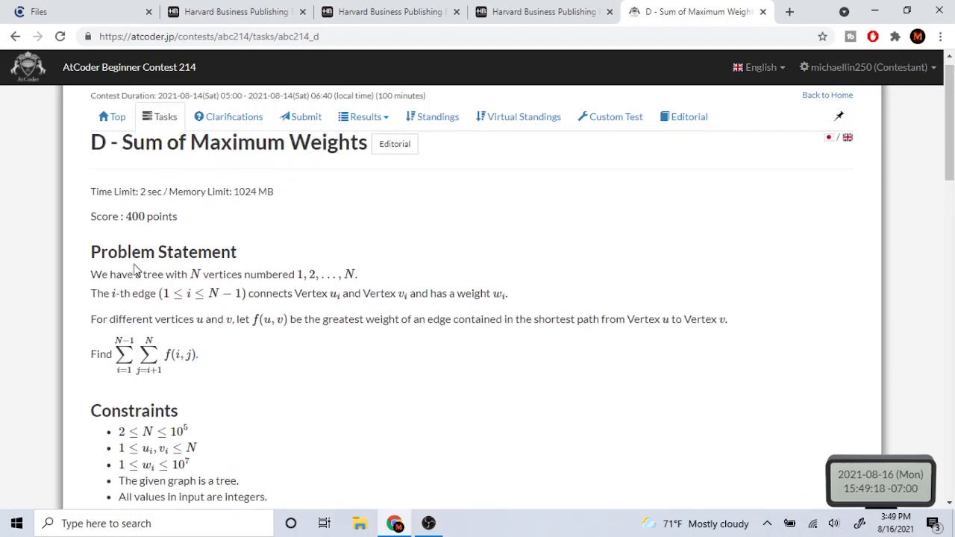
scroll("down", 3)
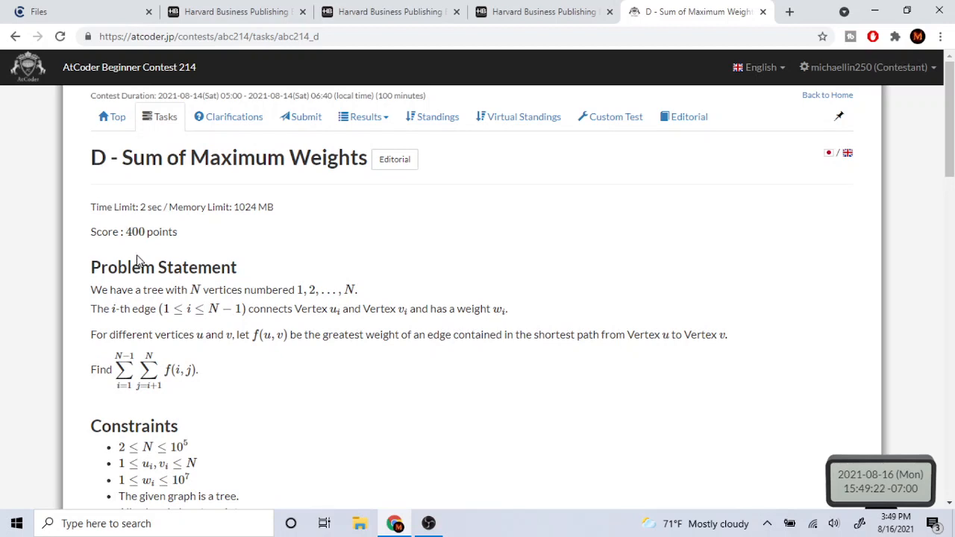
mouse_move(98, 226)
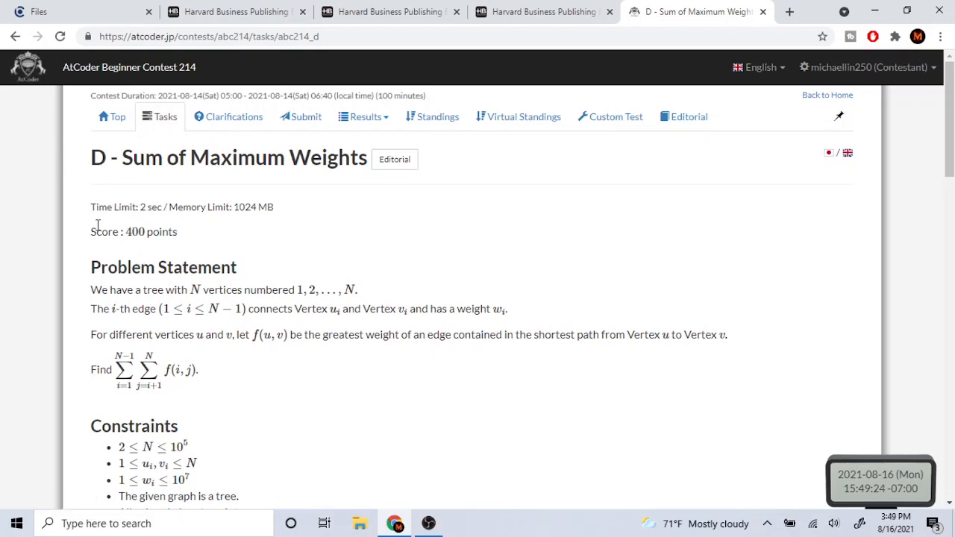
scroll("down", 3)
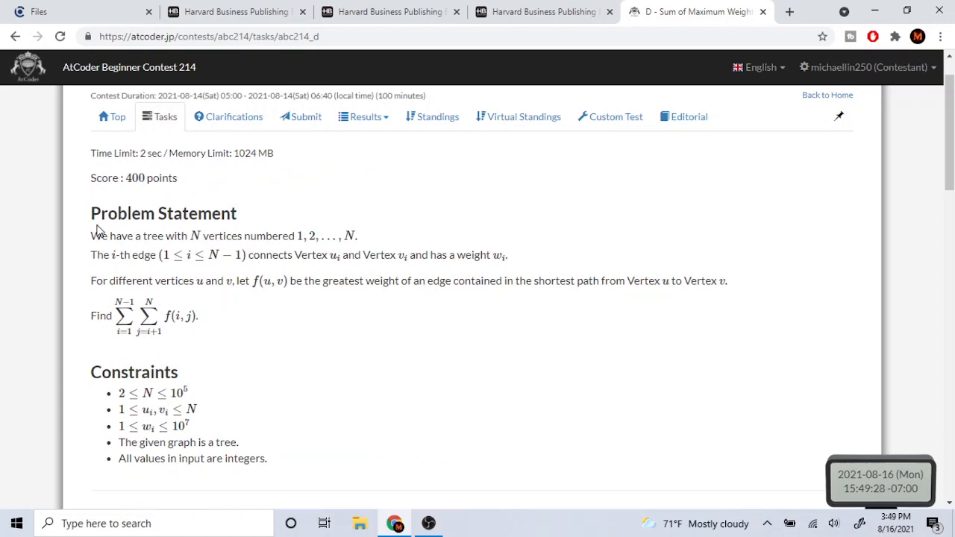
mouse_move(104, 256)
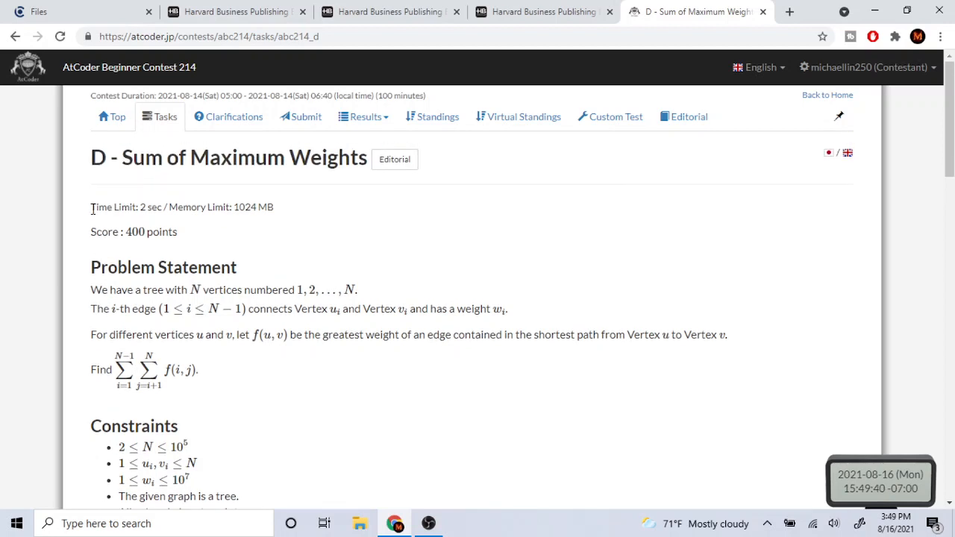
mouse_move(202, 355)
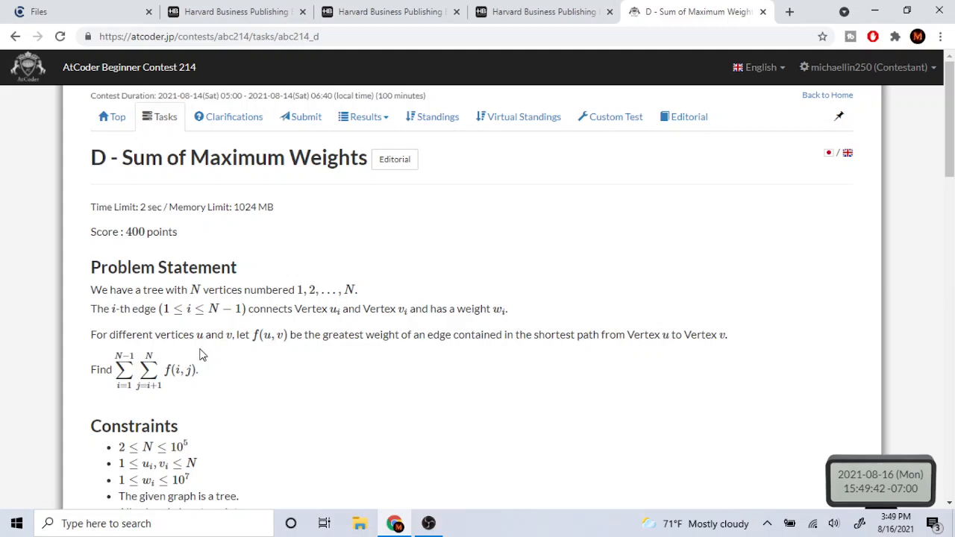
Step: Return to Tasks, view problem C, Distribution, then go back to the ABC 214 task list
left_click(165, 117)
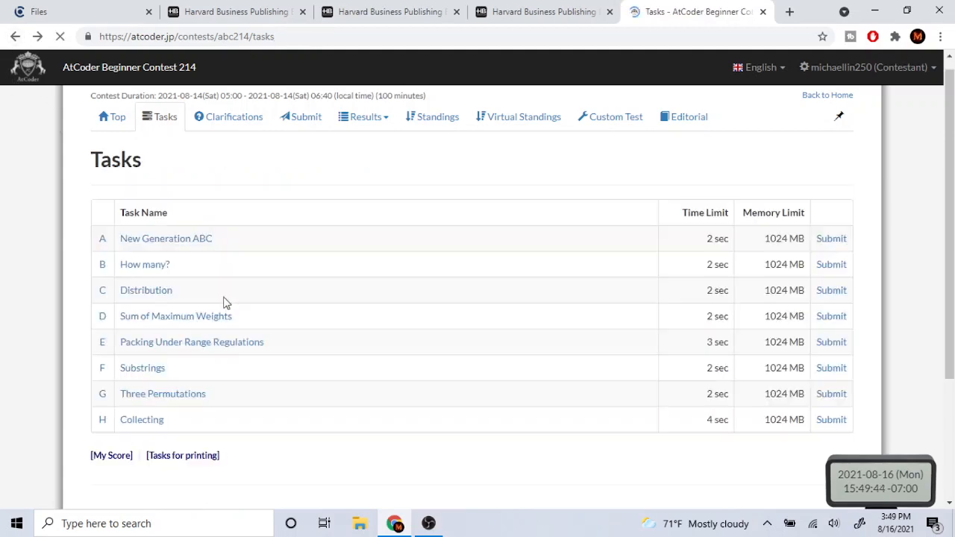
left_click(146, 290)
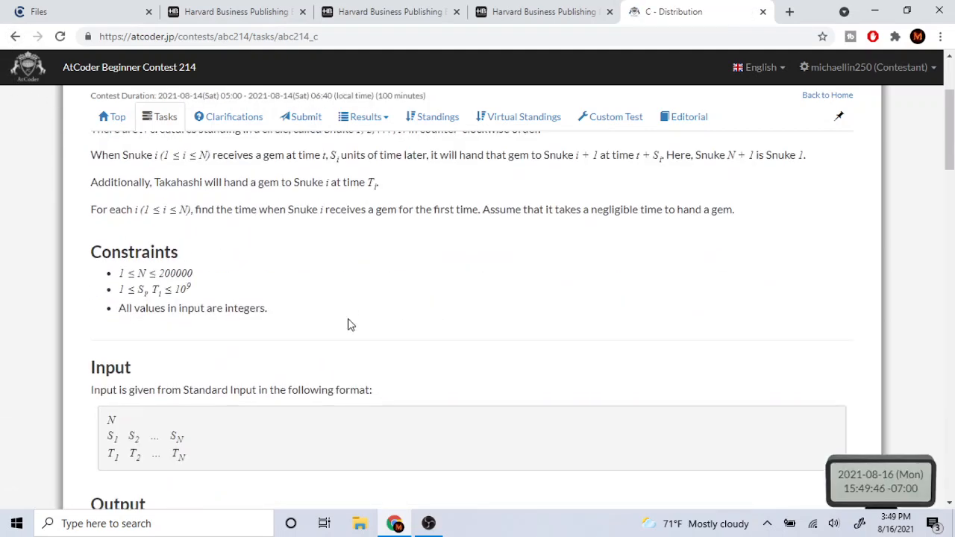
scroll("up", 3)
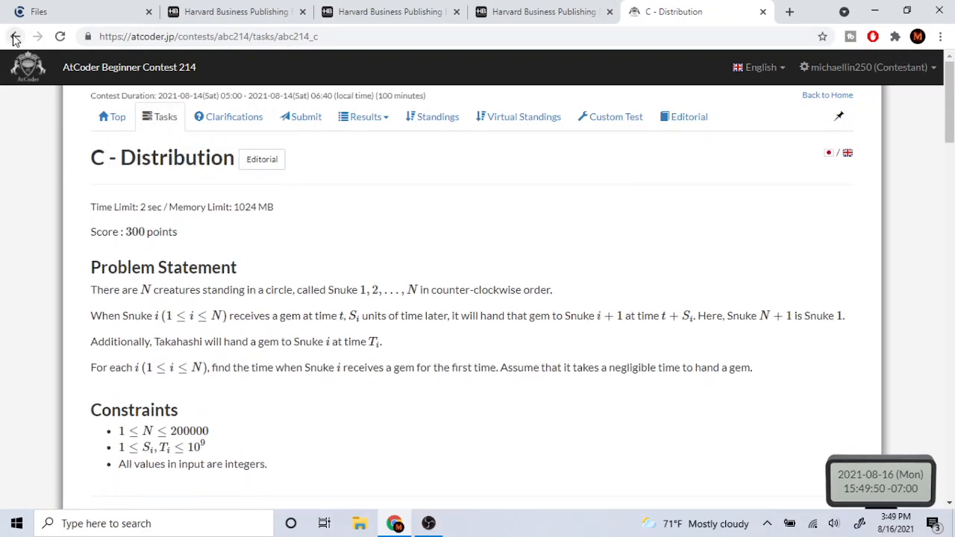
left_click(15, 36)
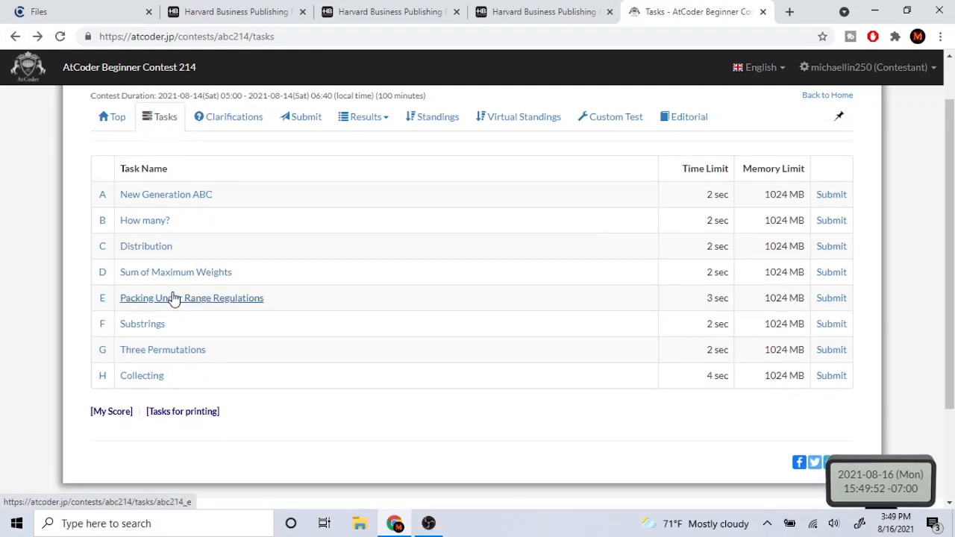
left_click(191, 298)
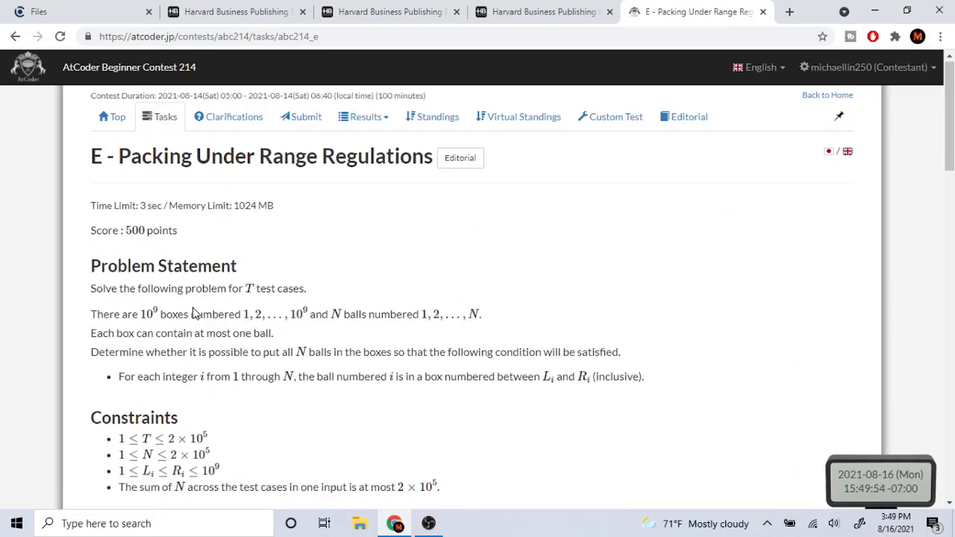
scroll("down", 3)
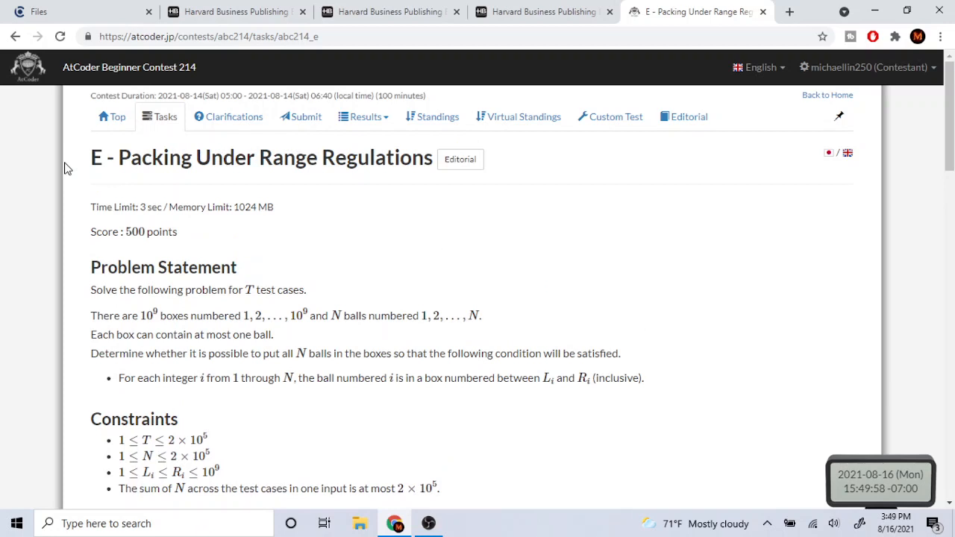
left_click(164, 117)
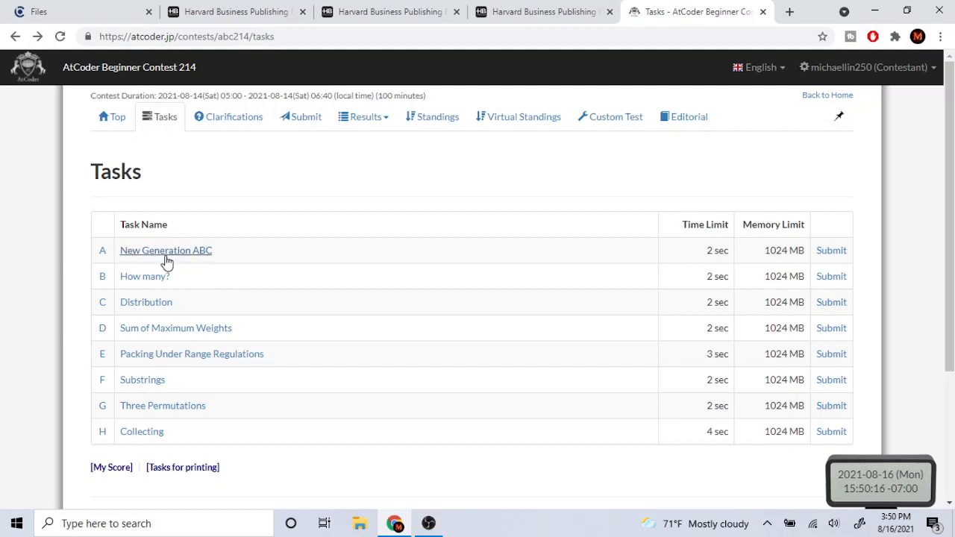
left_click(166, 251)
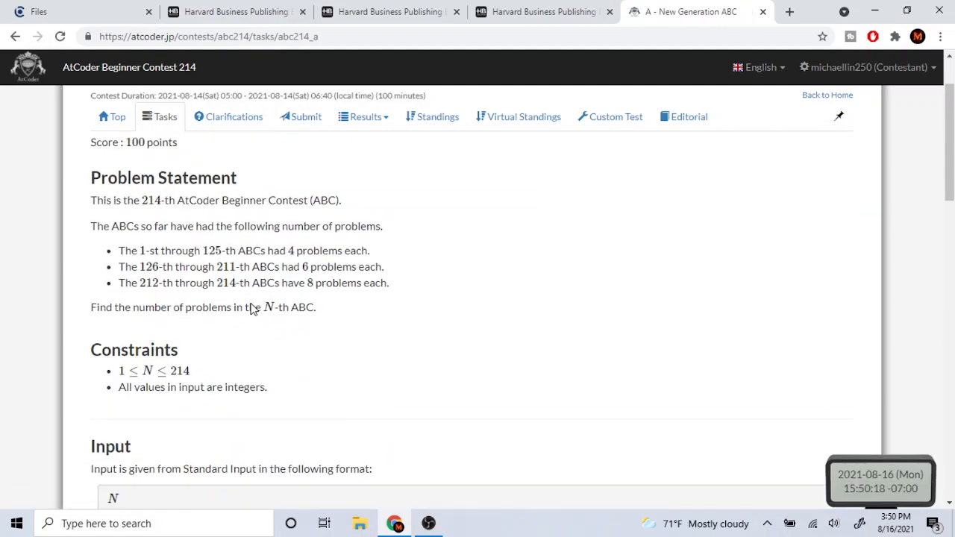
scroll("up", 3)
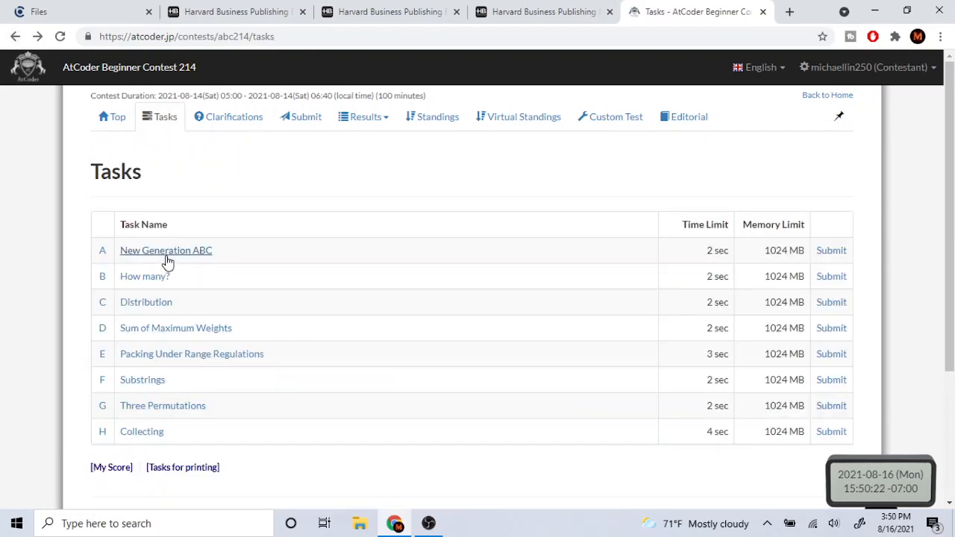
left_click(144, 276)
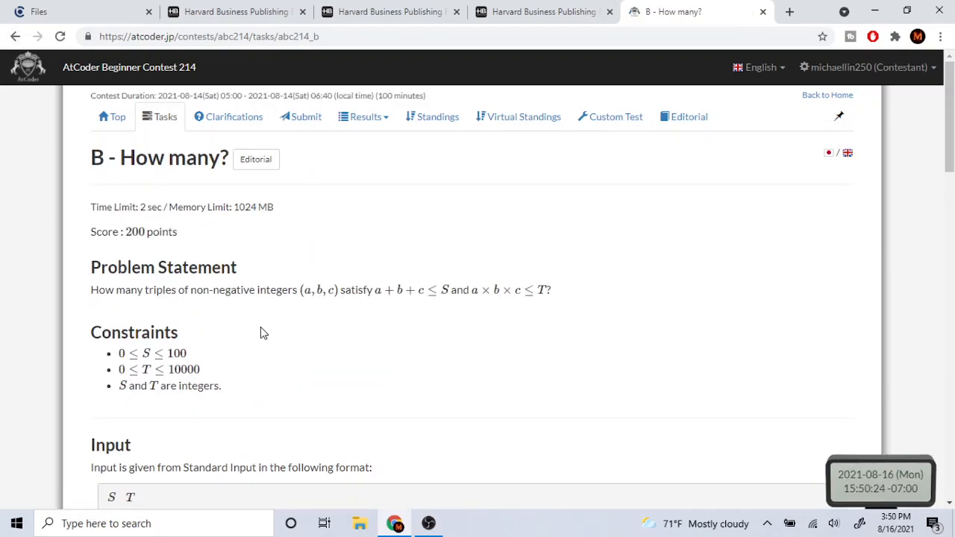
left_click(164, 117)
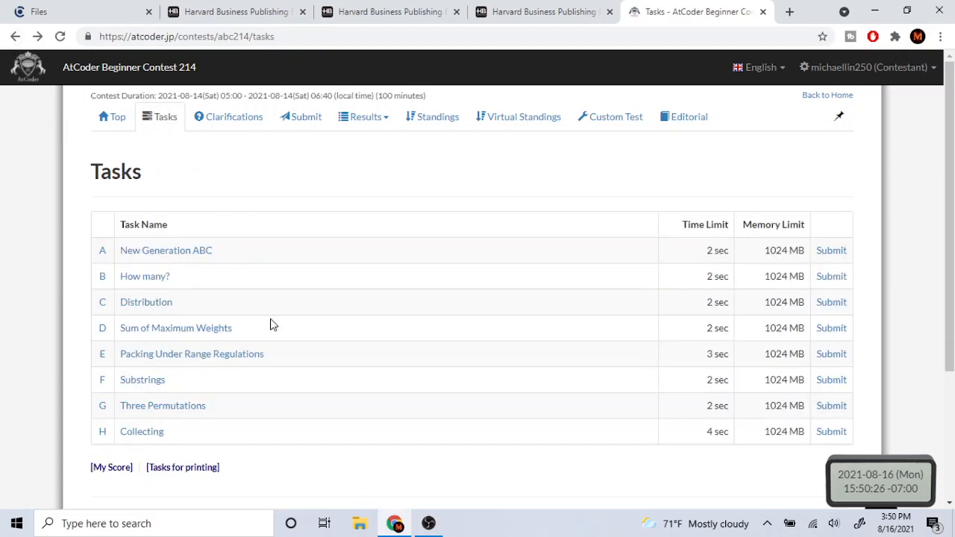
mouse_move(445, 485)
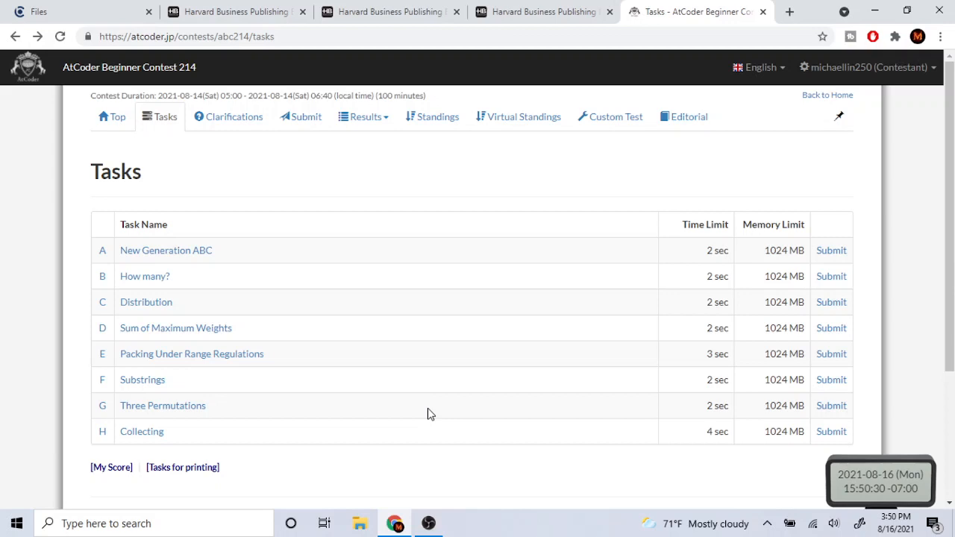
mouse_move(443, 377)
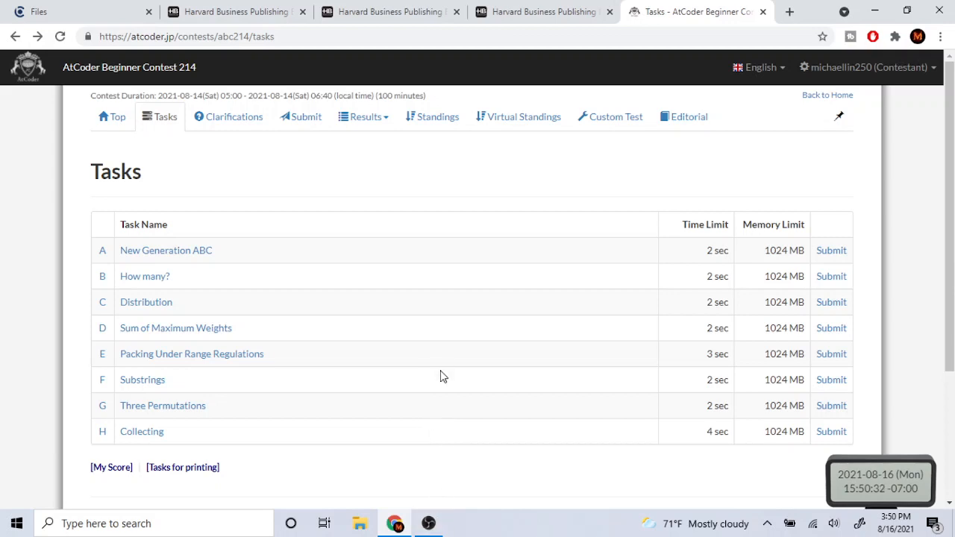